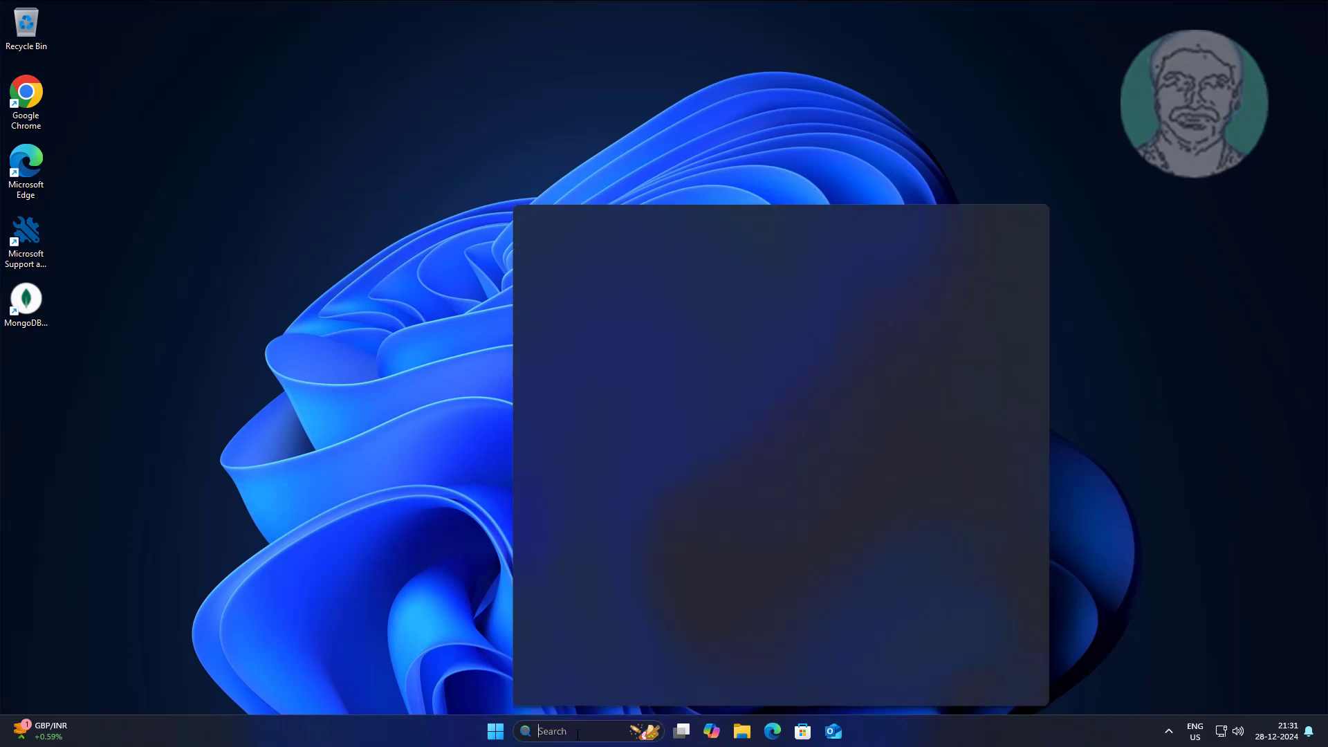
- Search for 'services' from the taskbar to launch the Services console
type("services")
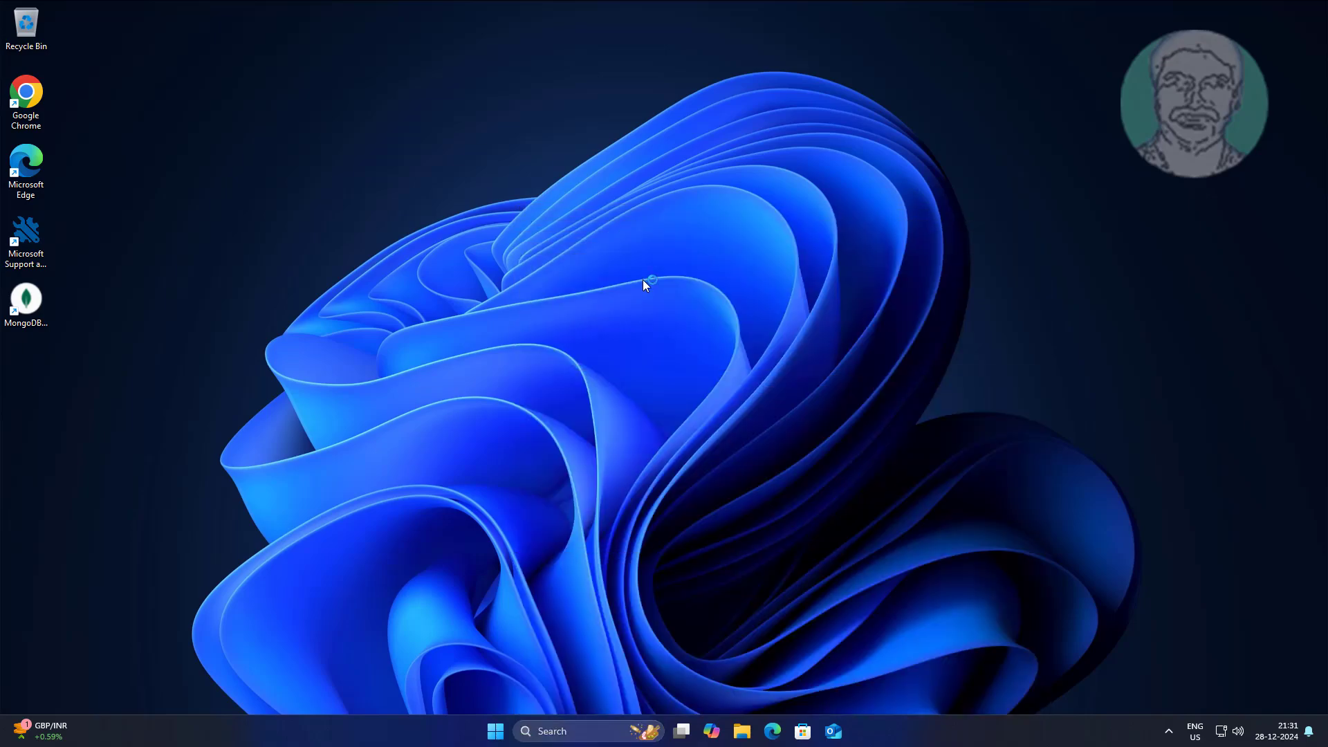
mouse_move(719, 424)
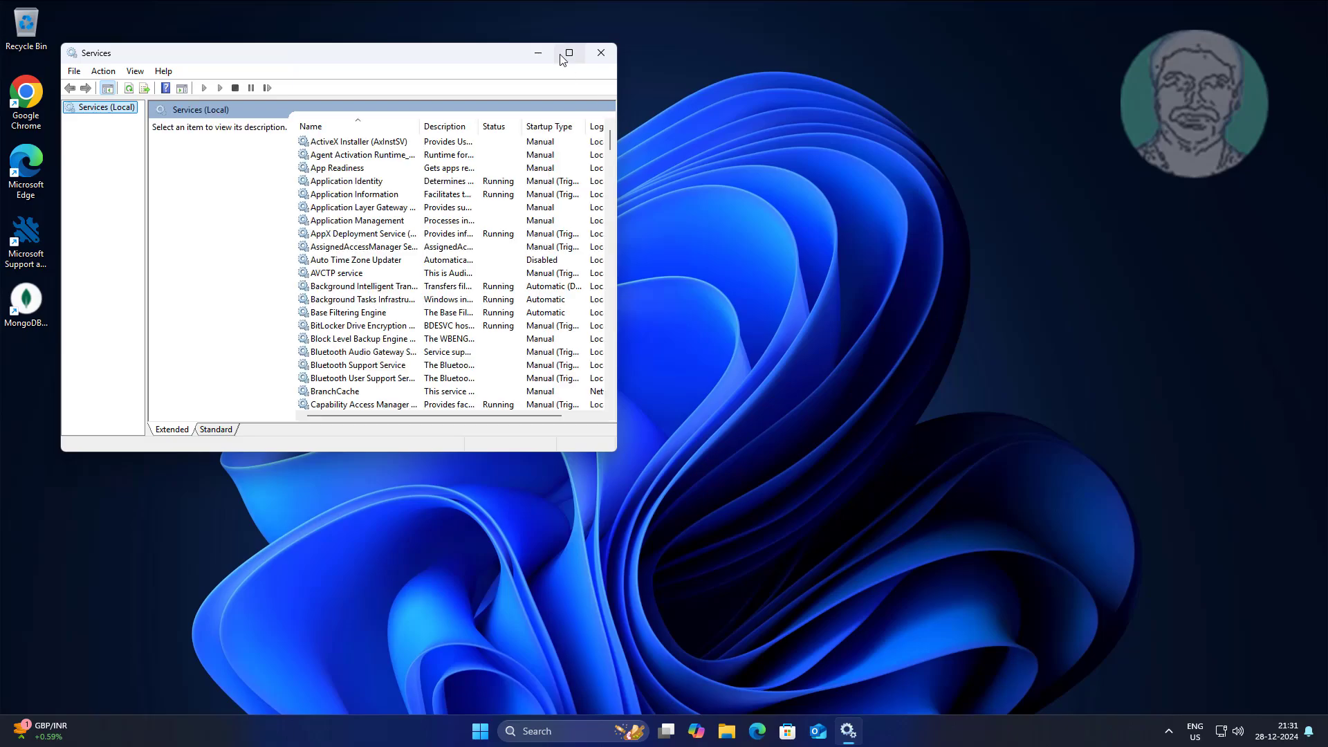
- Maximize the Services console and scroll the list down to the W services
left_click(568, 52)
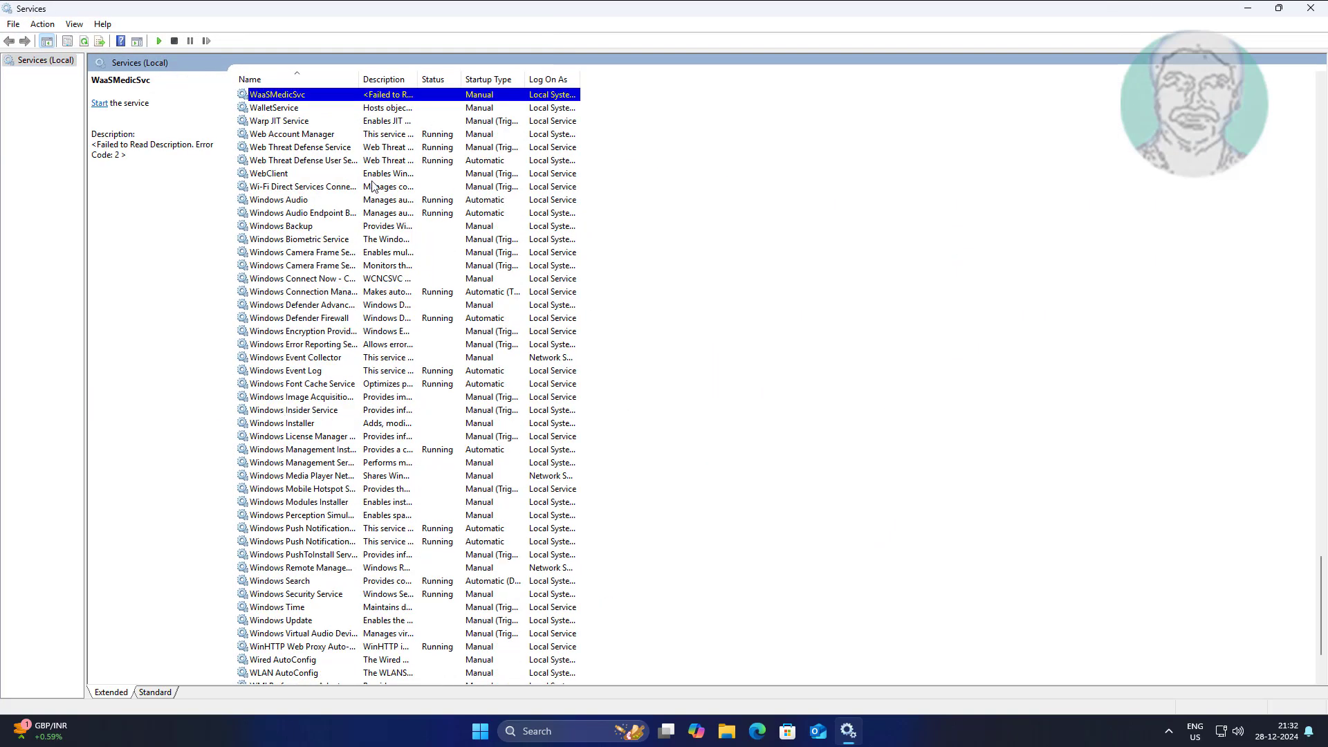
scroll("down", 3)
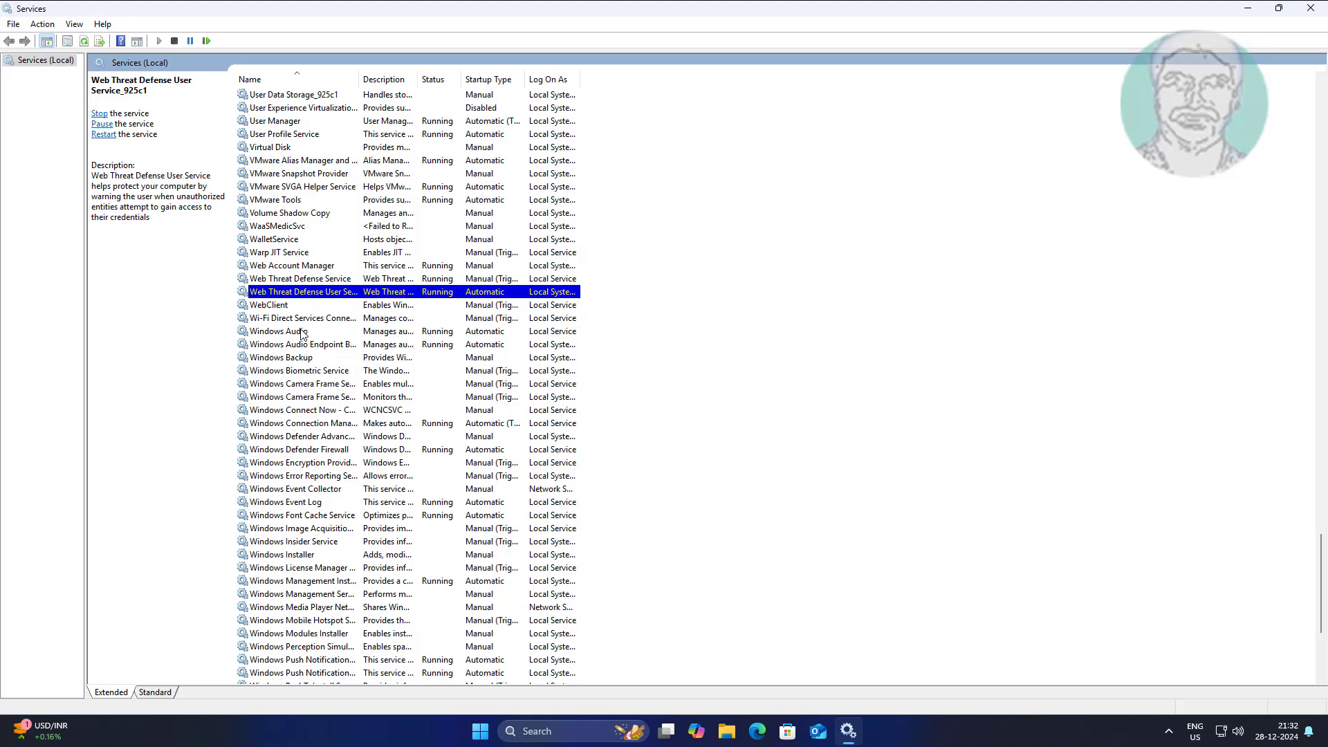
- Set the Windows Audio service's startup type to Automatic in its properties
left_click(278, 331)
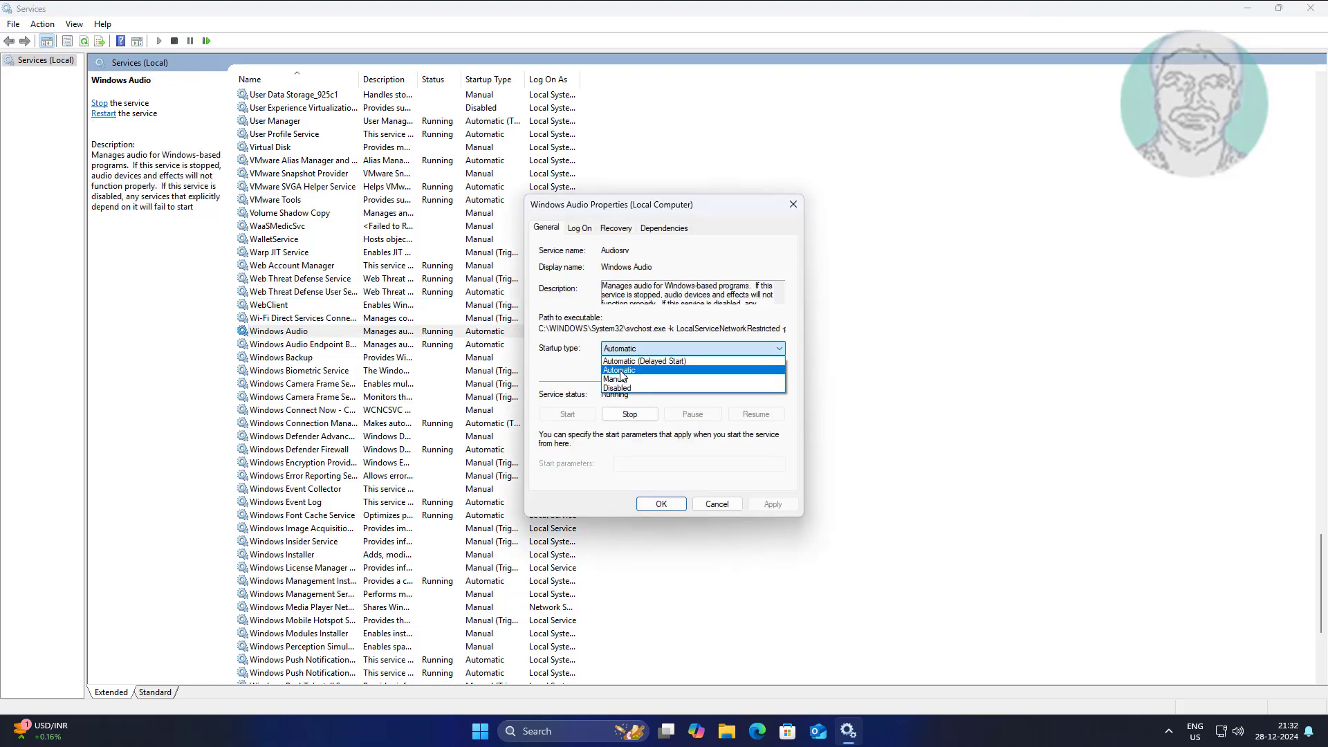
left_click(620, 370)
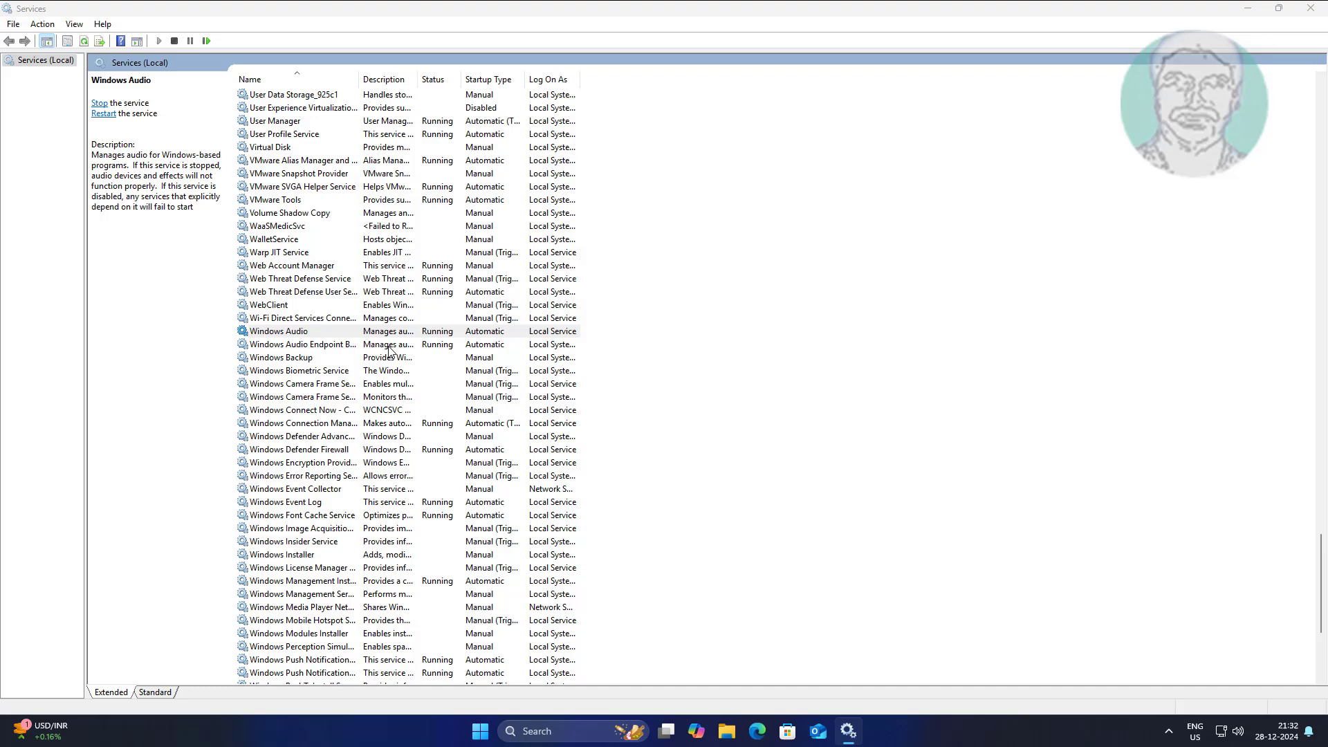
- Restart the Windows Audio service from its context menu and dismiss the progress box
right_click(278, 331)
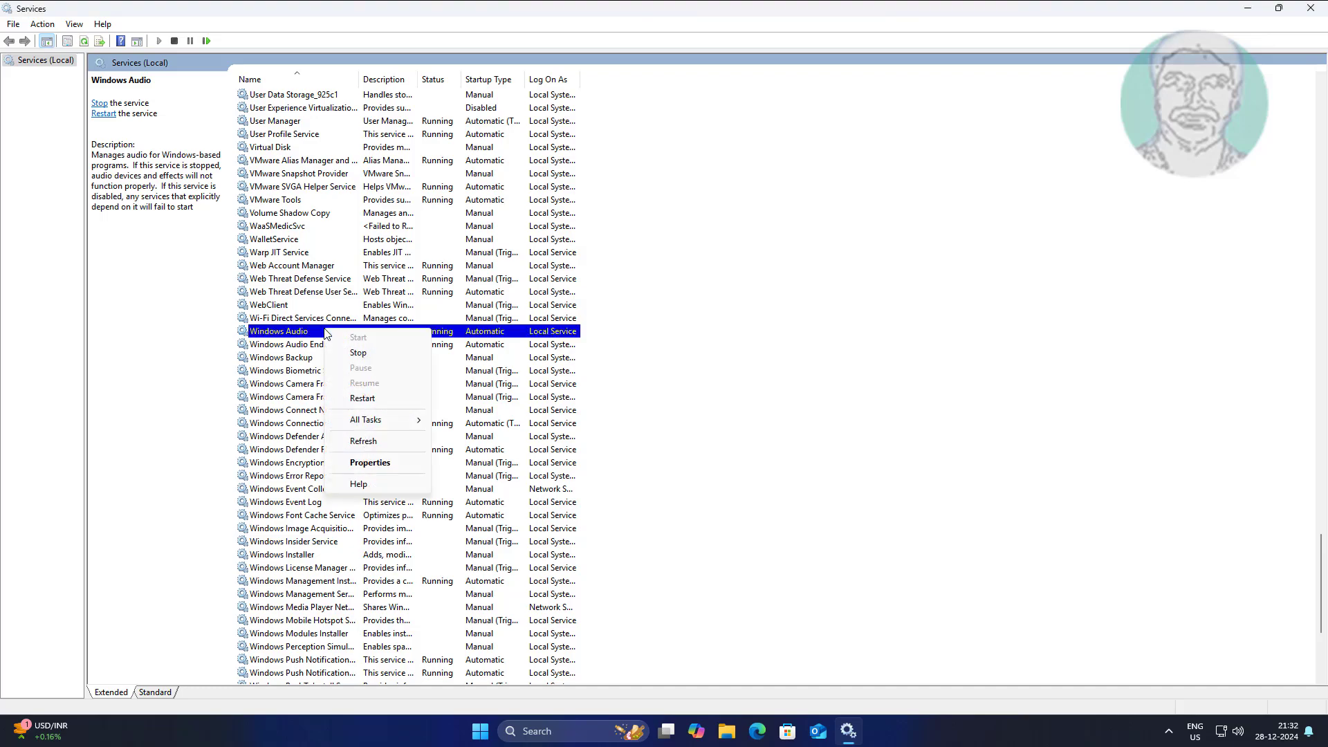
left_click(357, 353)
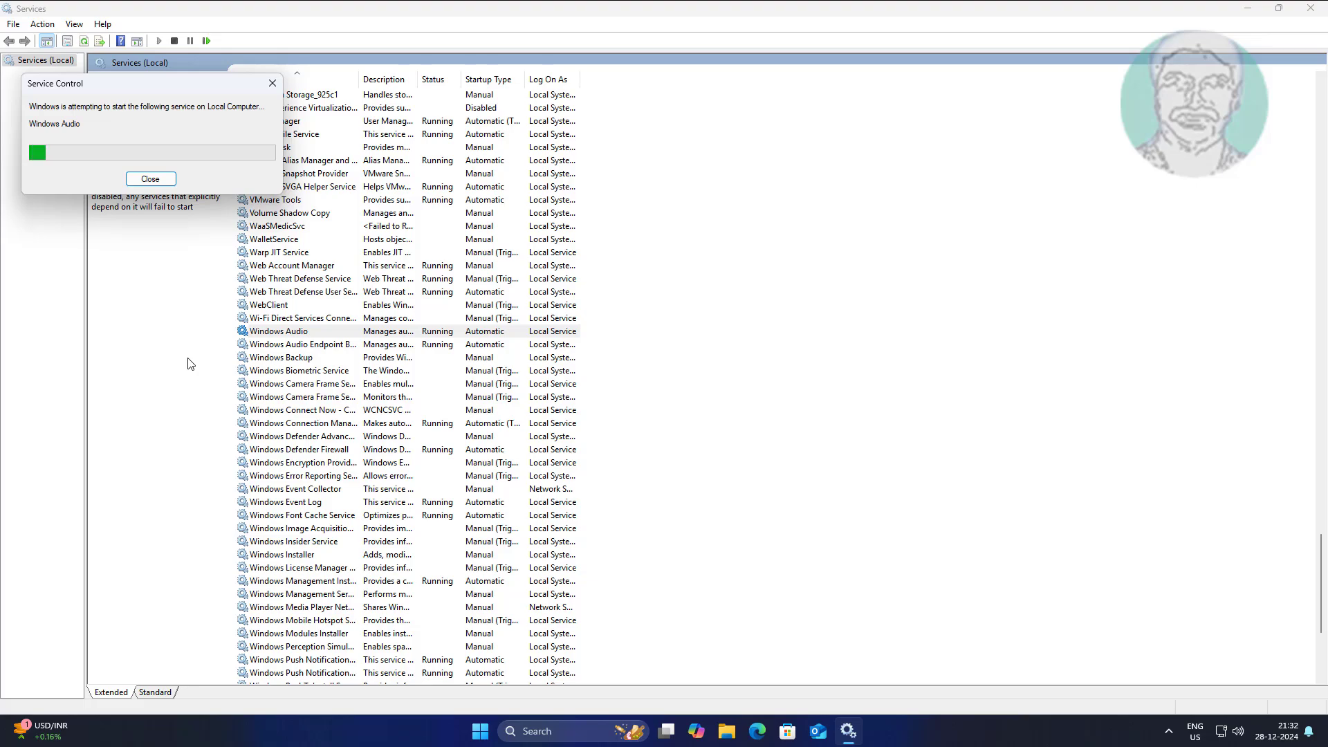
left_click(151, 179)
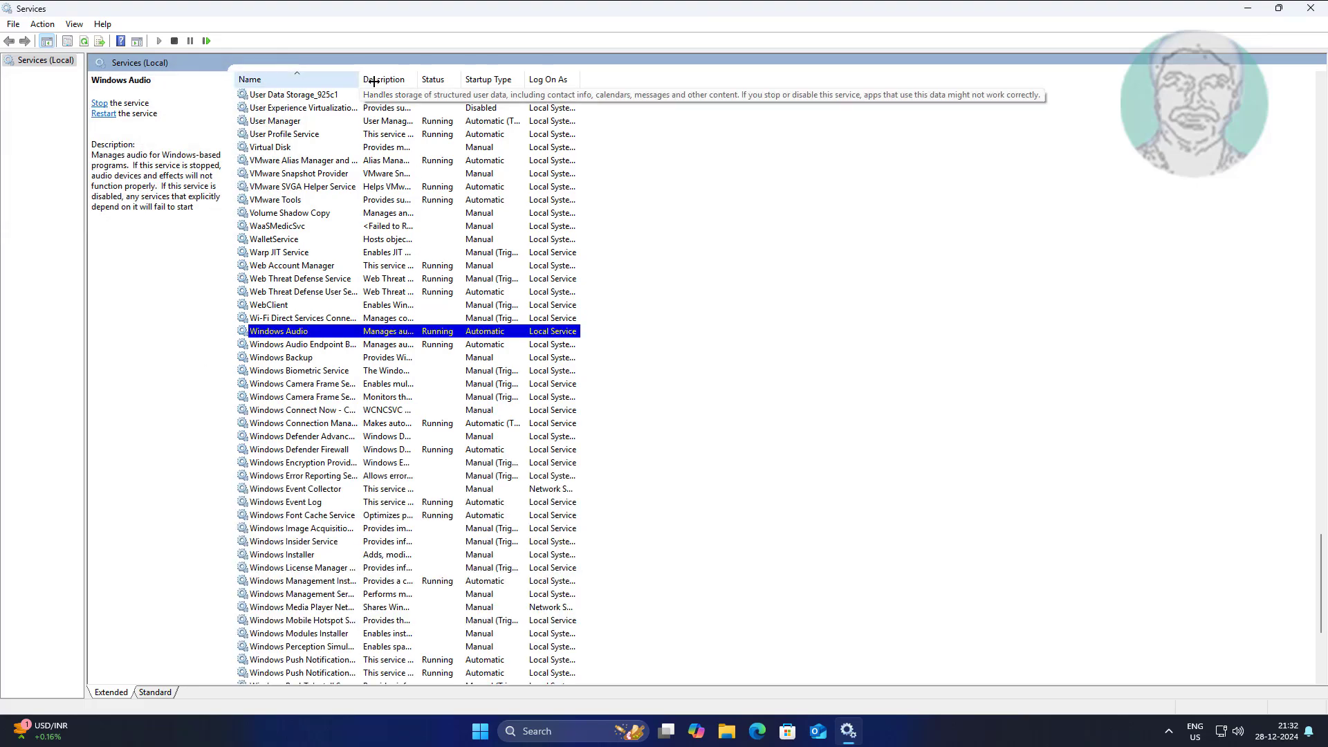
- Confirm Windows Audio Endpoint Builder's startup type is Automatic in its properties
left_click(310, 344)
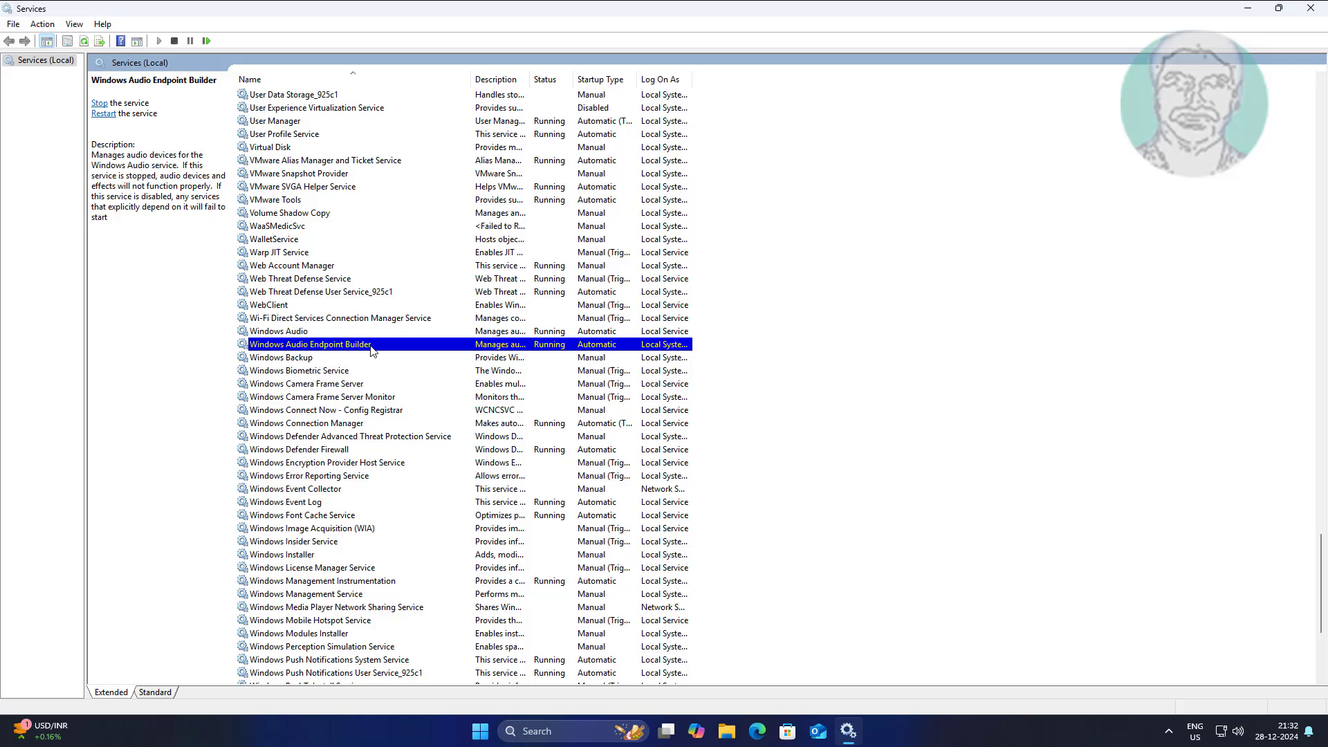
double_click(310, 344)
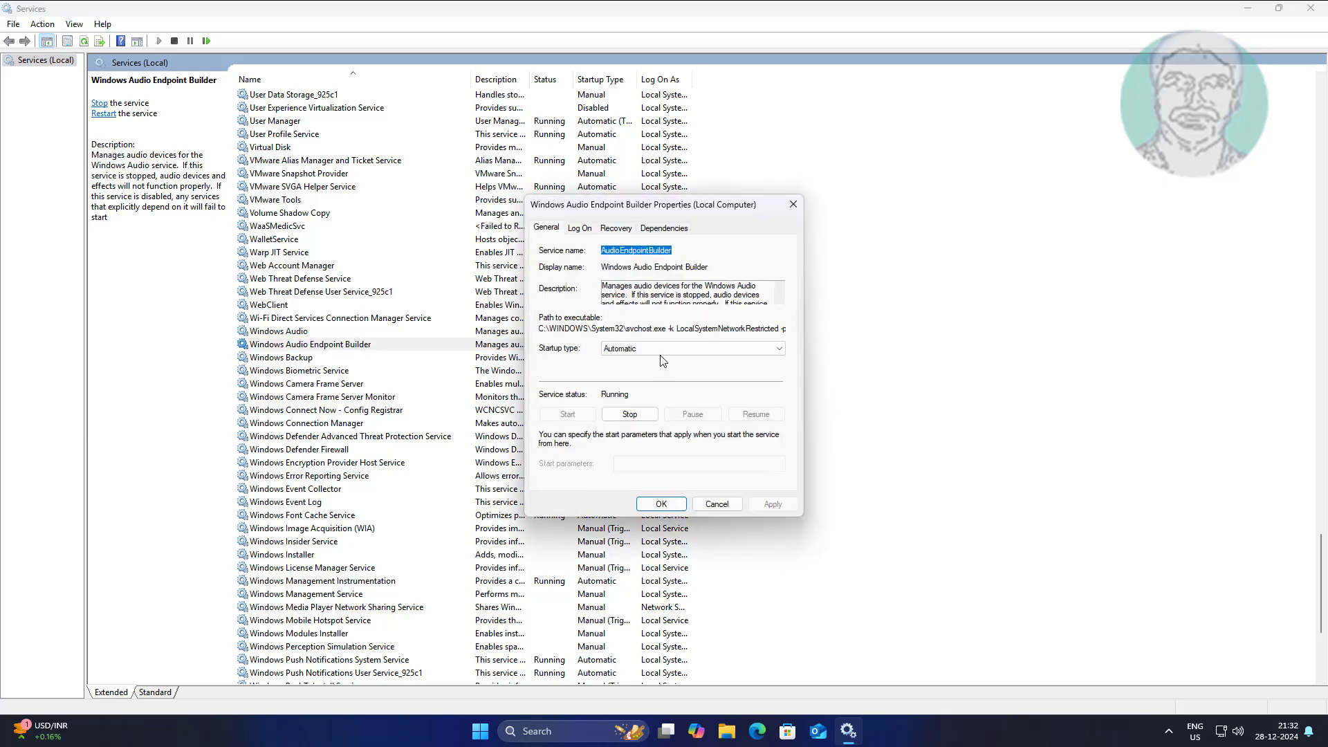
left_click(691, 349)
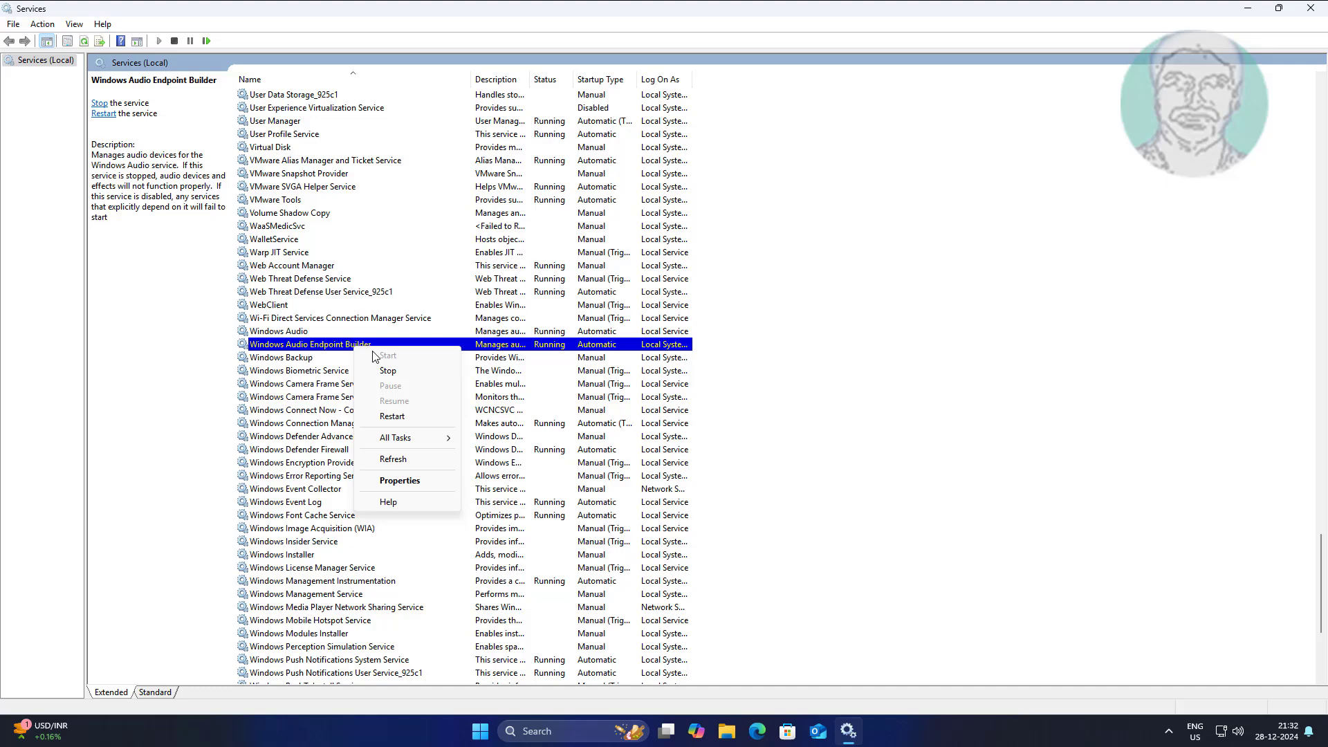
- Restart Windows Audio Endpoint Builder, agreeing to also restart the dependent Windows Audio service
left_click(391, 416)
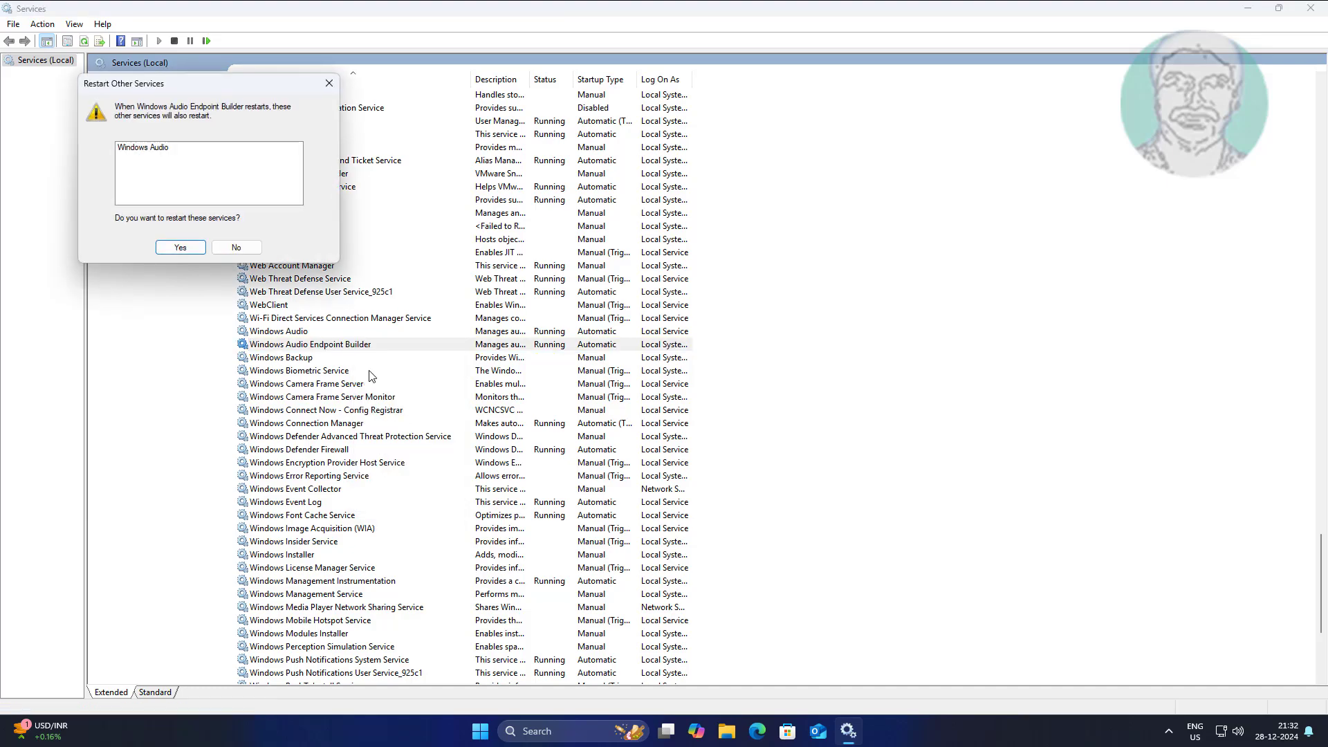
left_click(180, 247)
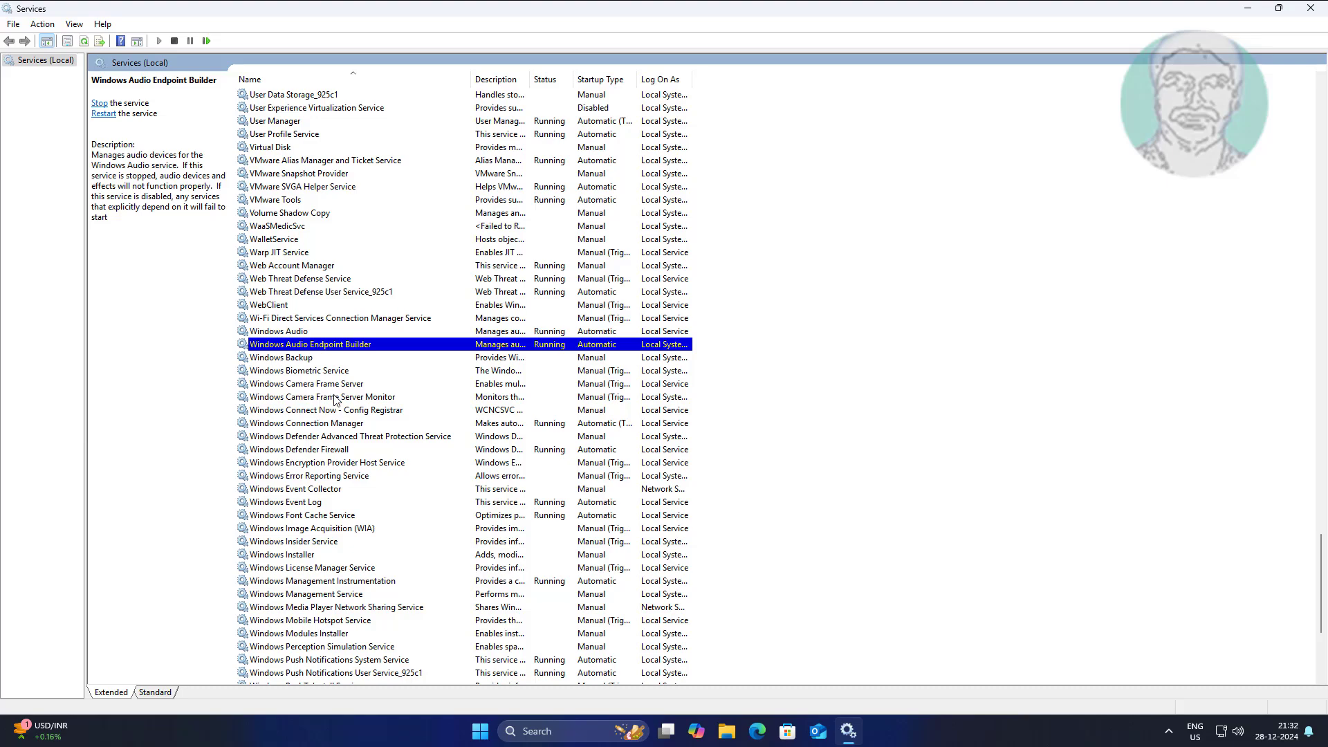
- Change the Plug and Play service's startup type from Manual to Automatic and save it
scroll("down", 3)
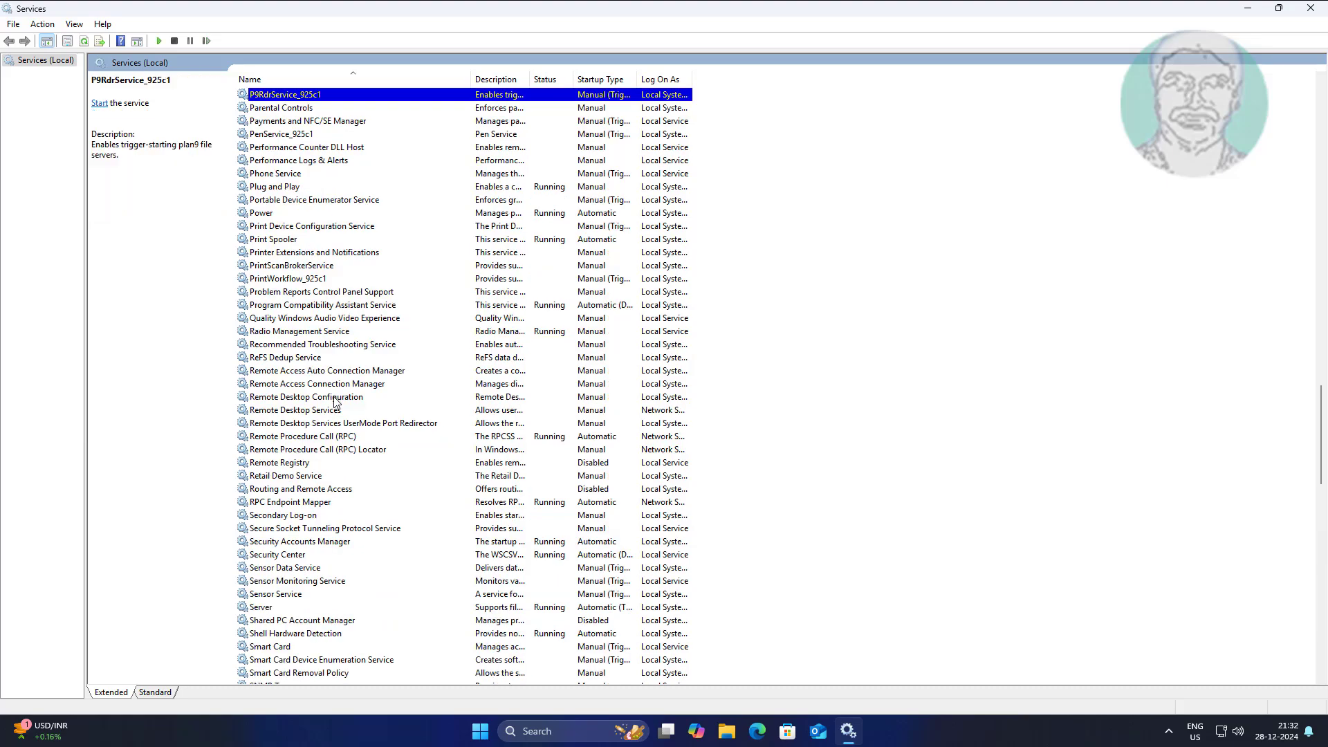
left_click(273, 186)
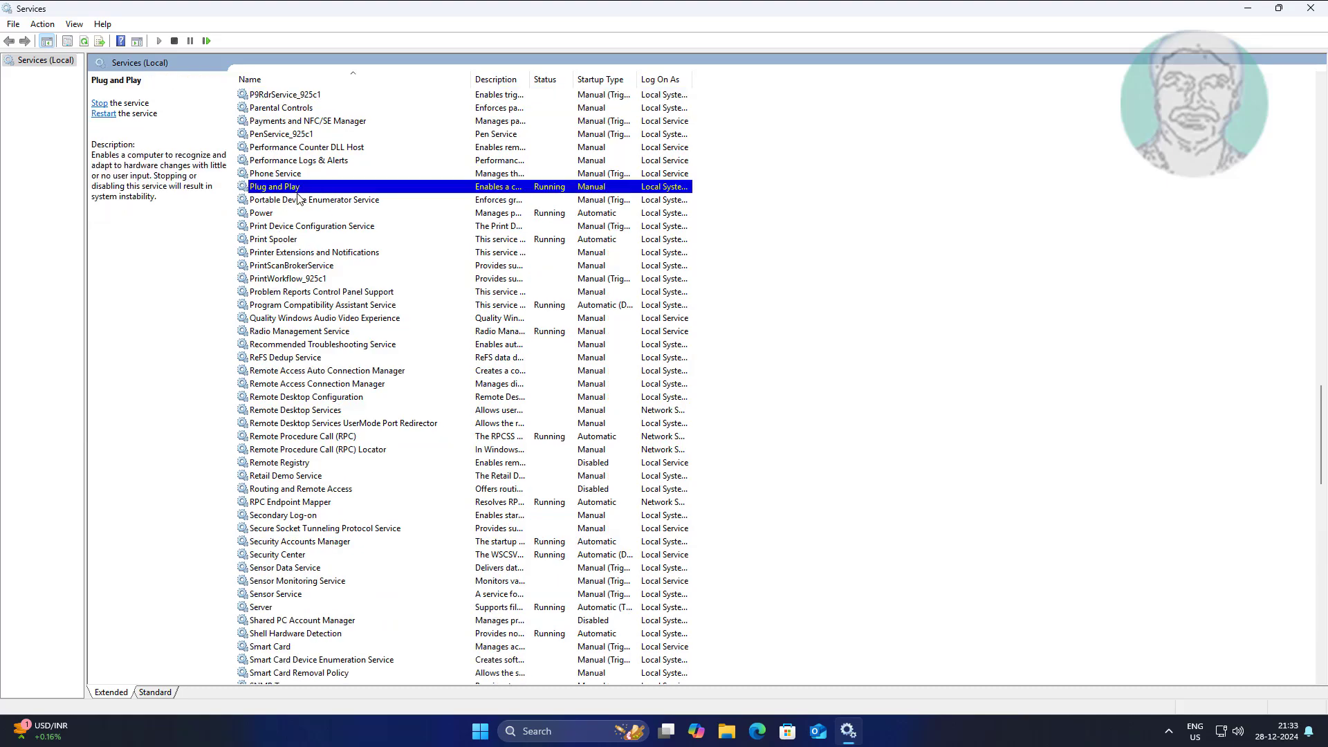
double_click(274, 187)
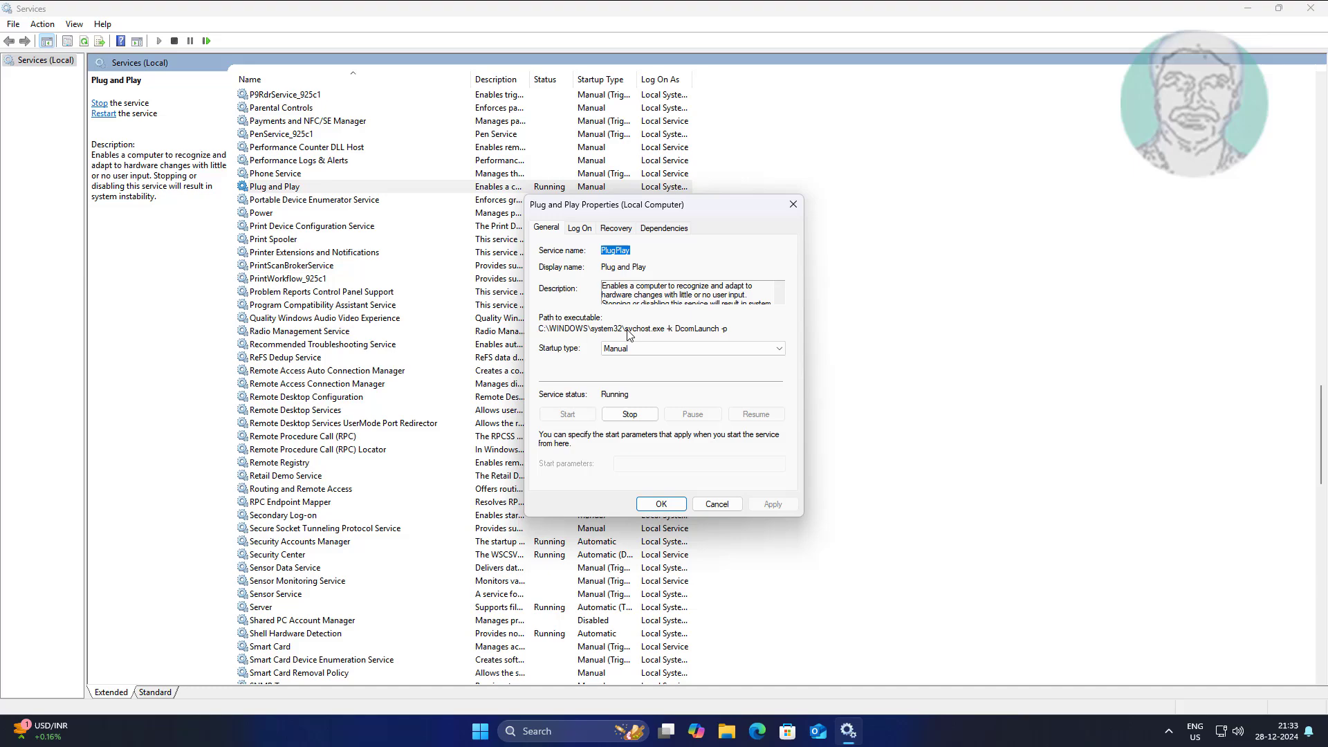
left_click(691, 348)
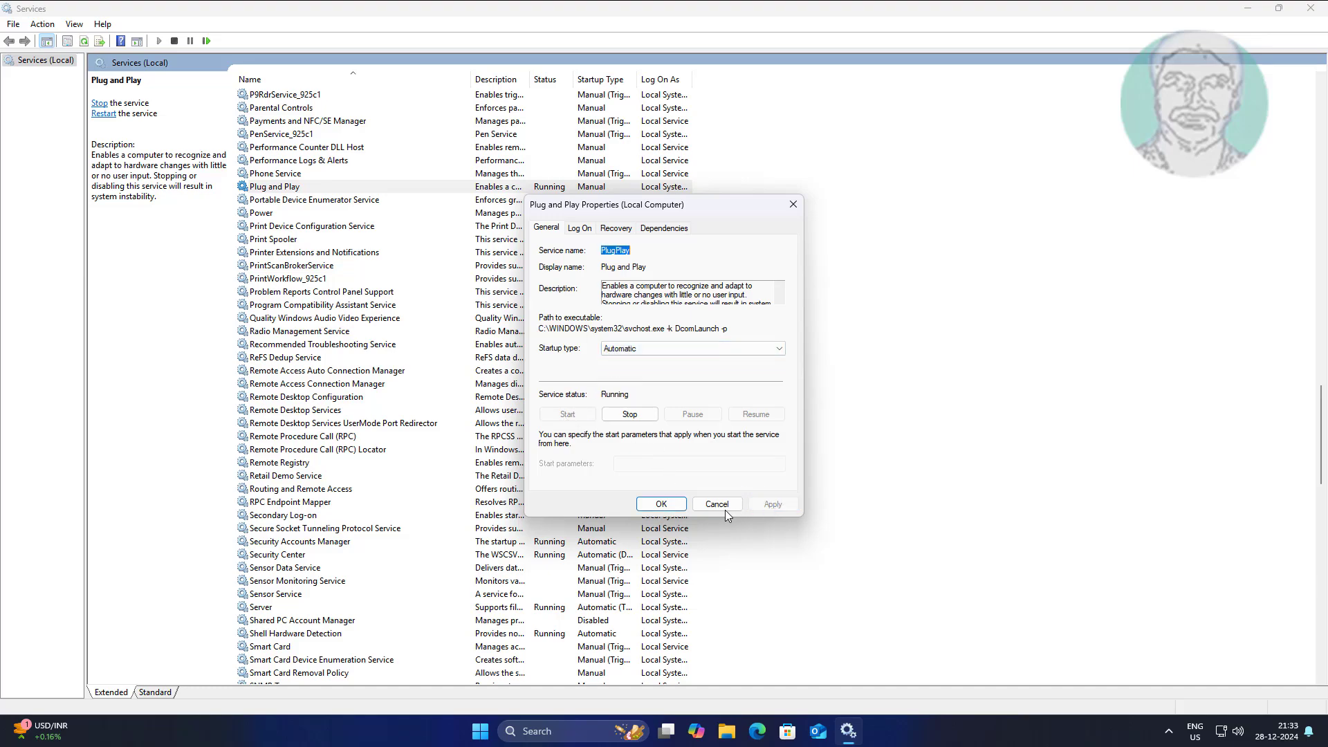
left_click(716, 503)
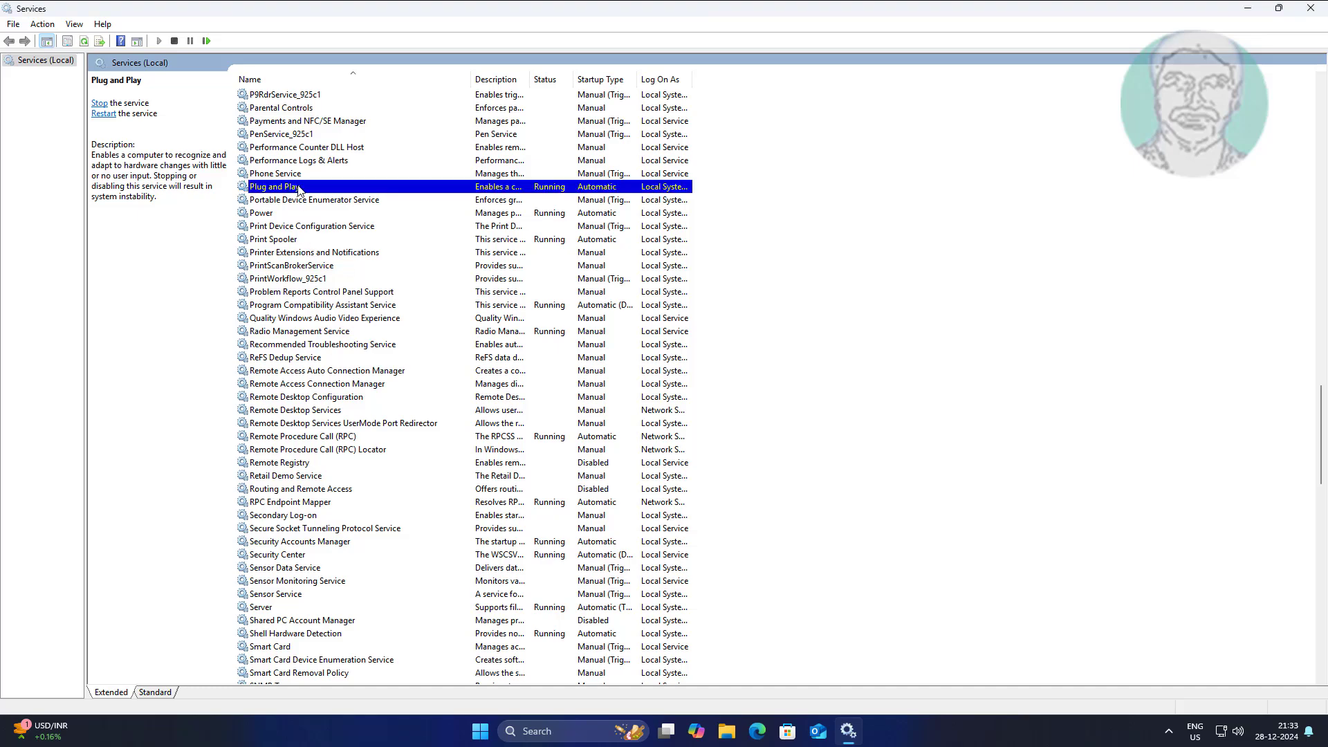
- Restart the Plug and Play service from its context menu and dismiss the progress box
right_click(275, 187)
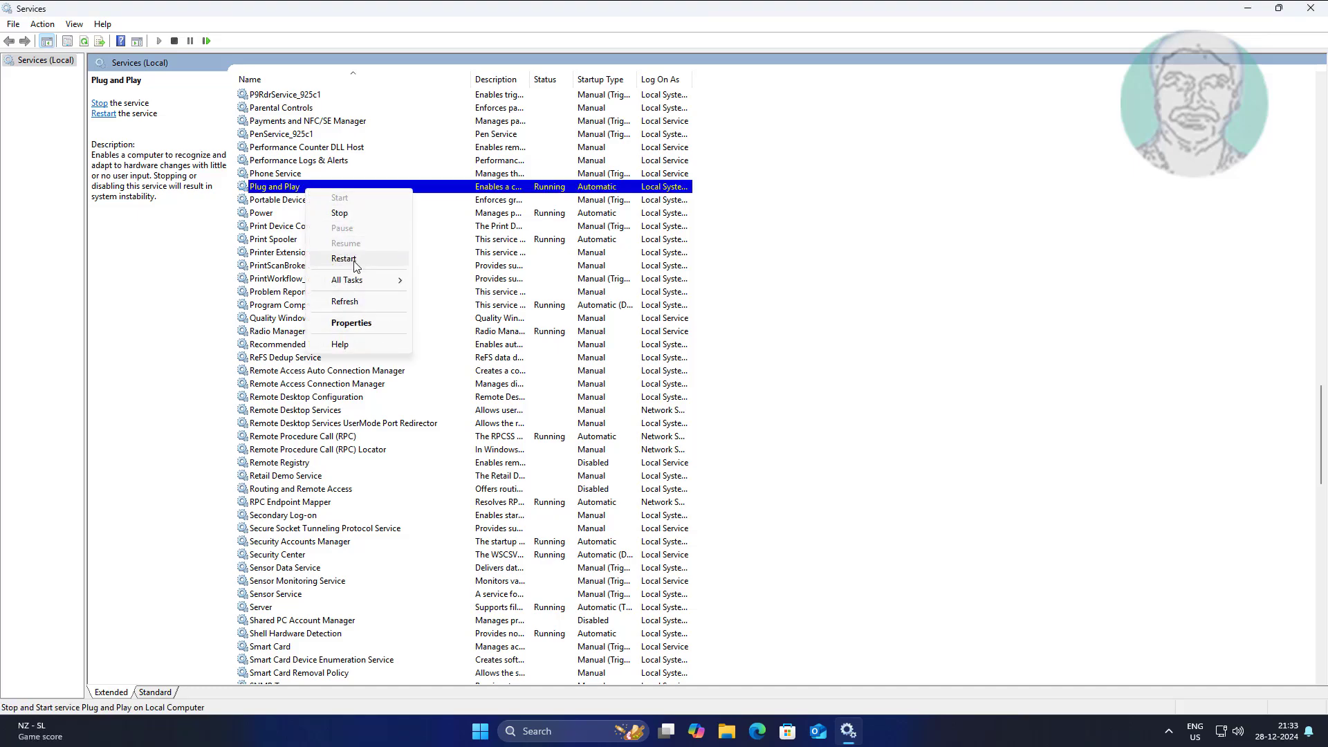
left_click(345, 258)
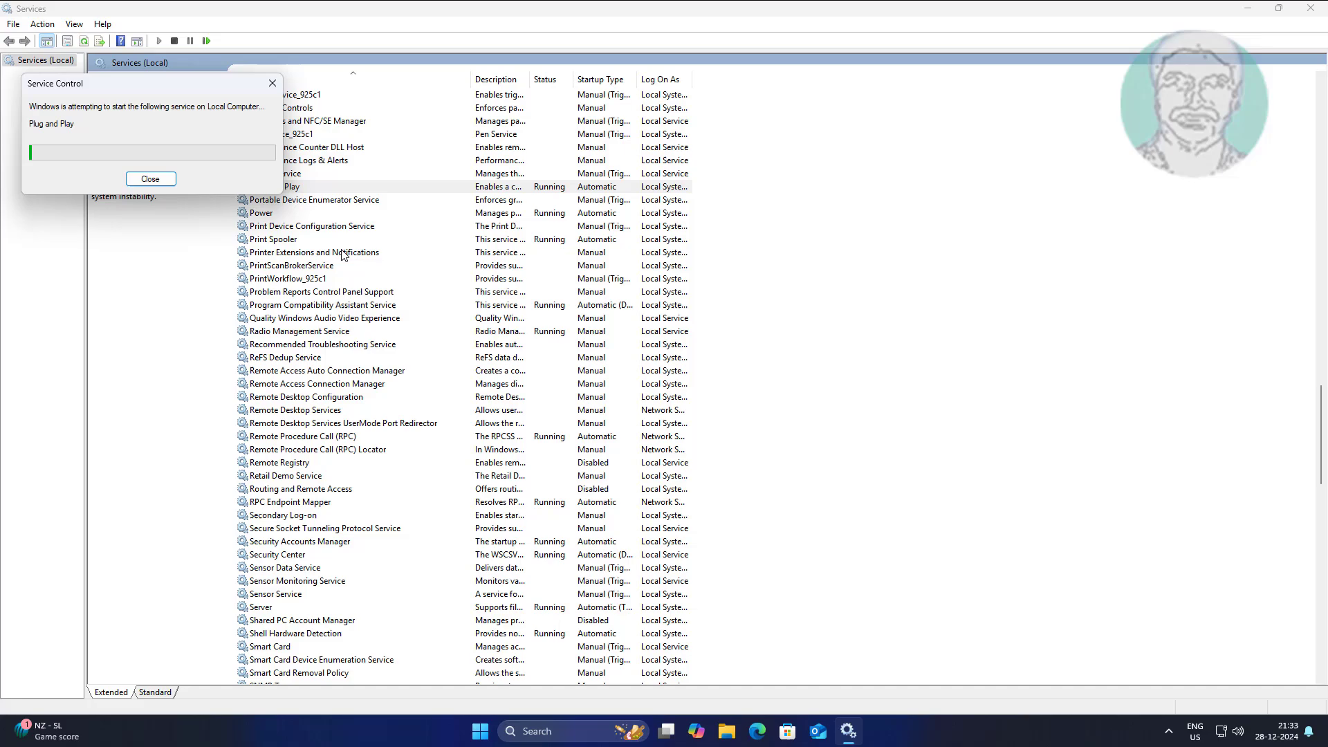
left_click(149, 178)
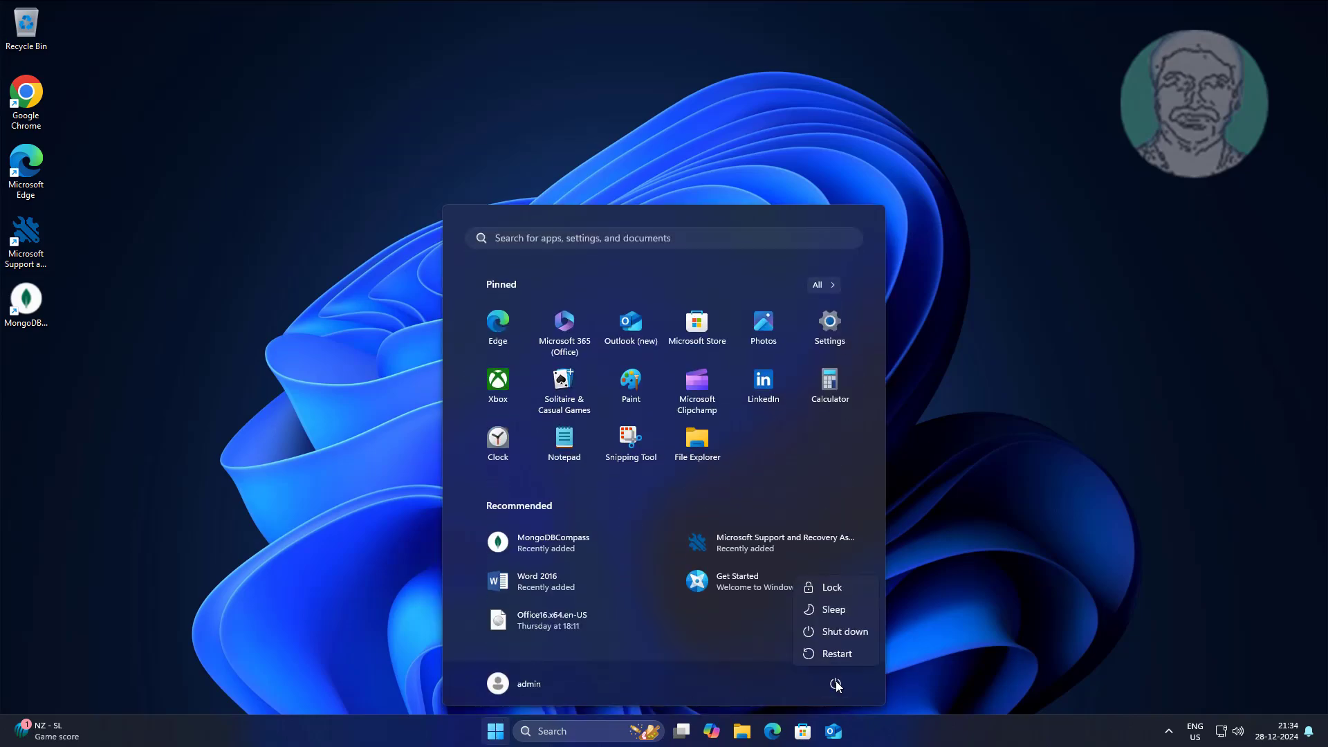
- Restart the PC from the Start menu's Power options
left_click(835, 653)
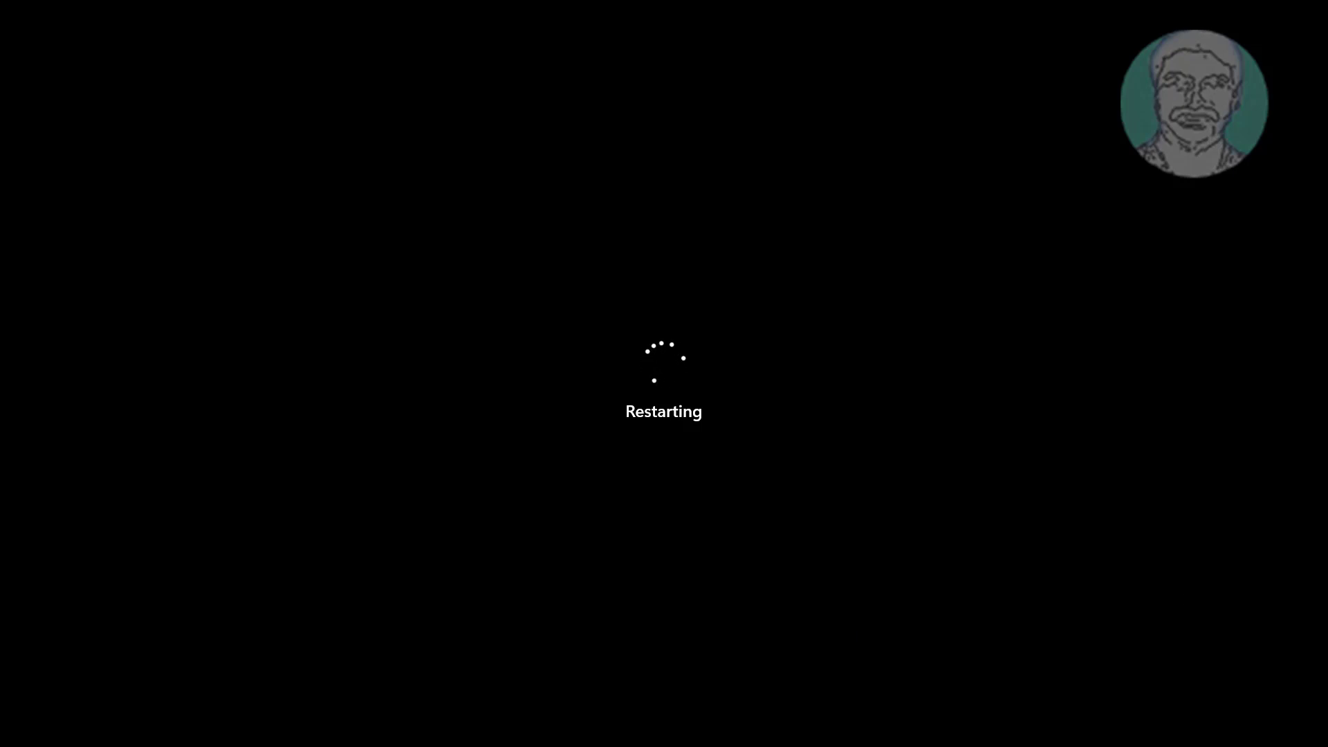